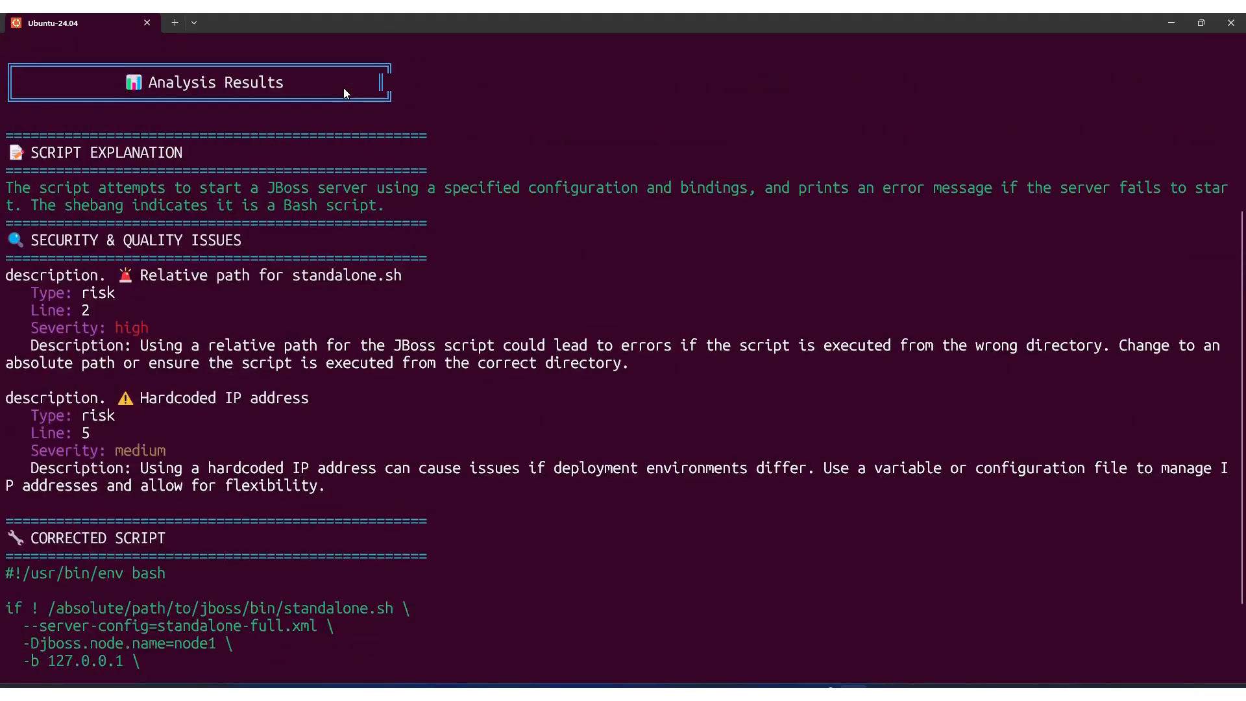
mouse_move(16, 94)
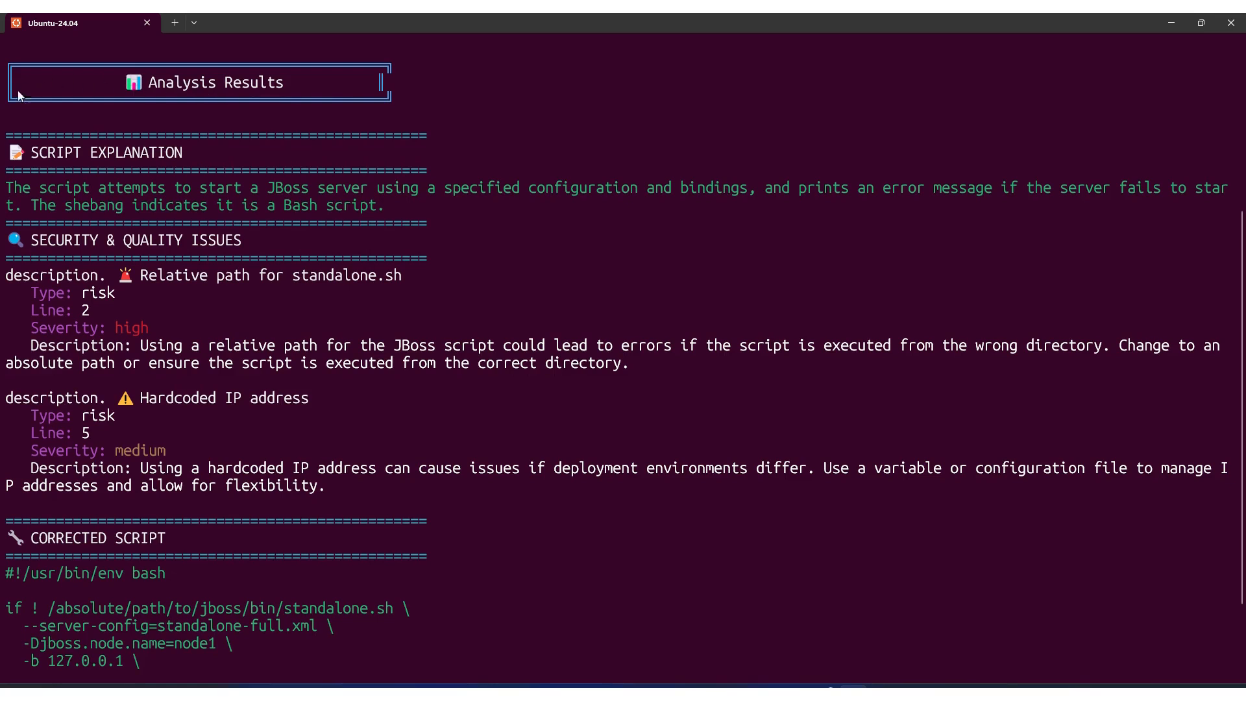
mouse_move(898, 197)
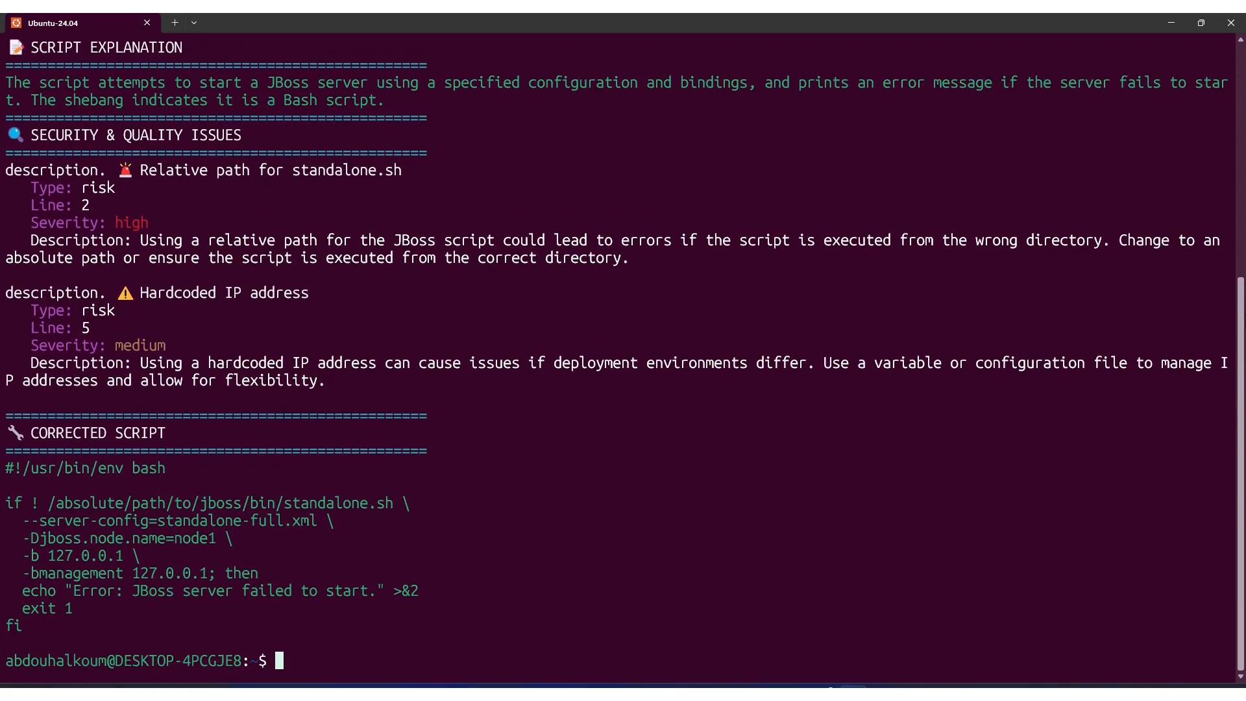
mouse_move(718, 18)
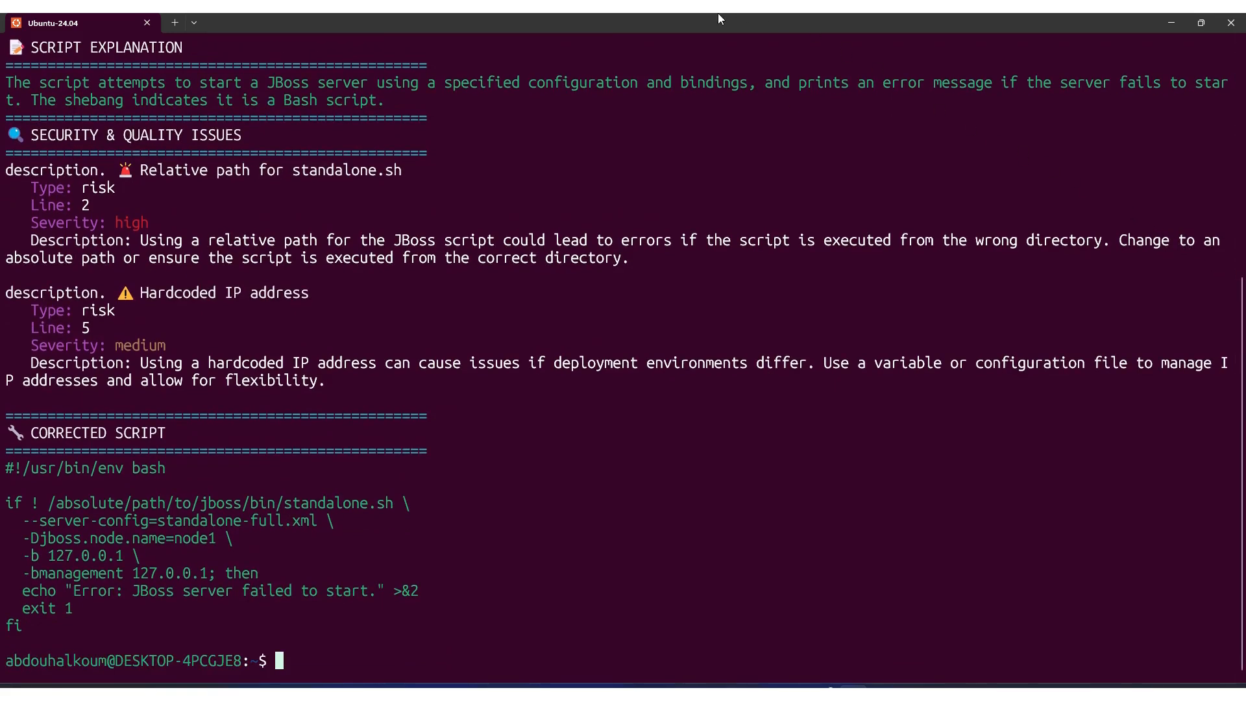